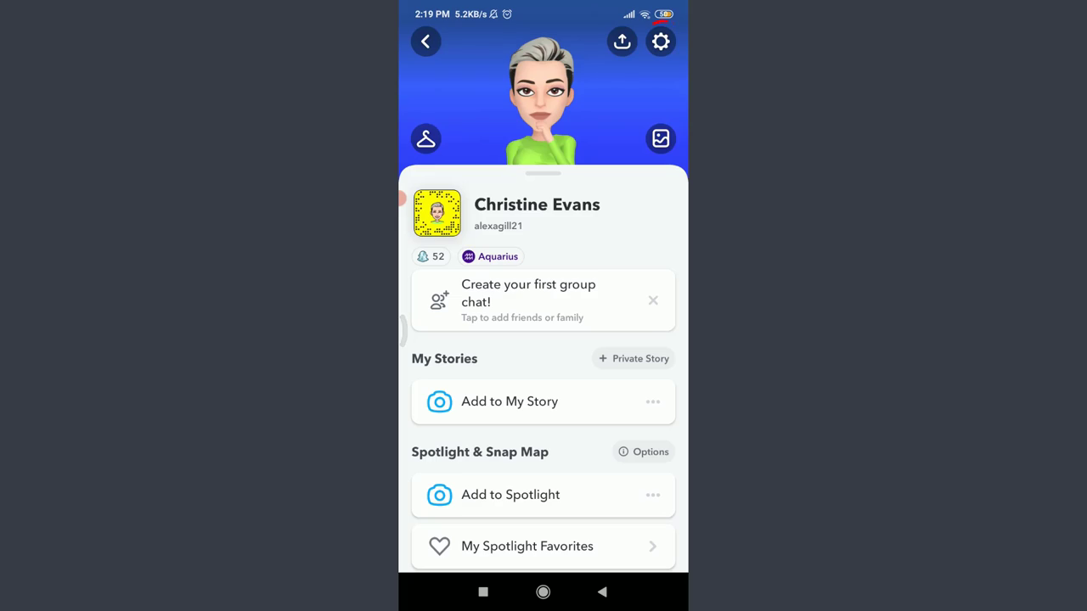
Step: Open Settings from the profile gear icon and go to the Language page
left_click(660, 41)
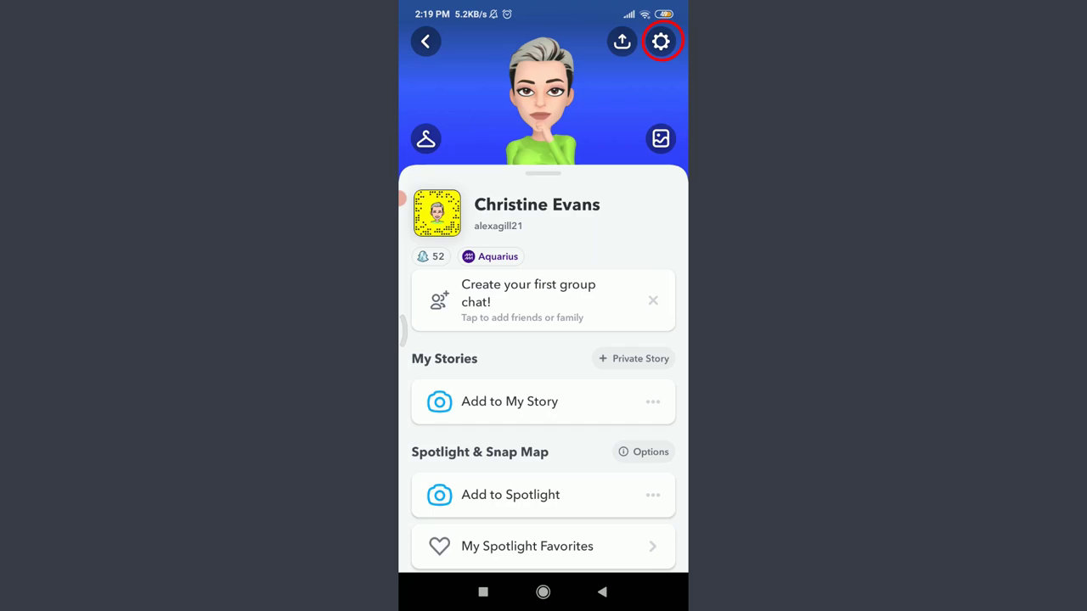
left_click(661, 40)
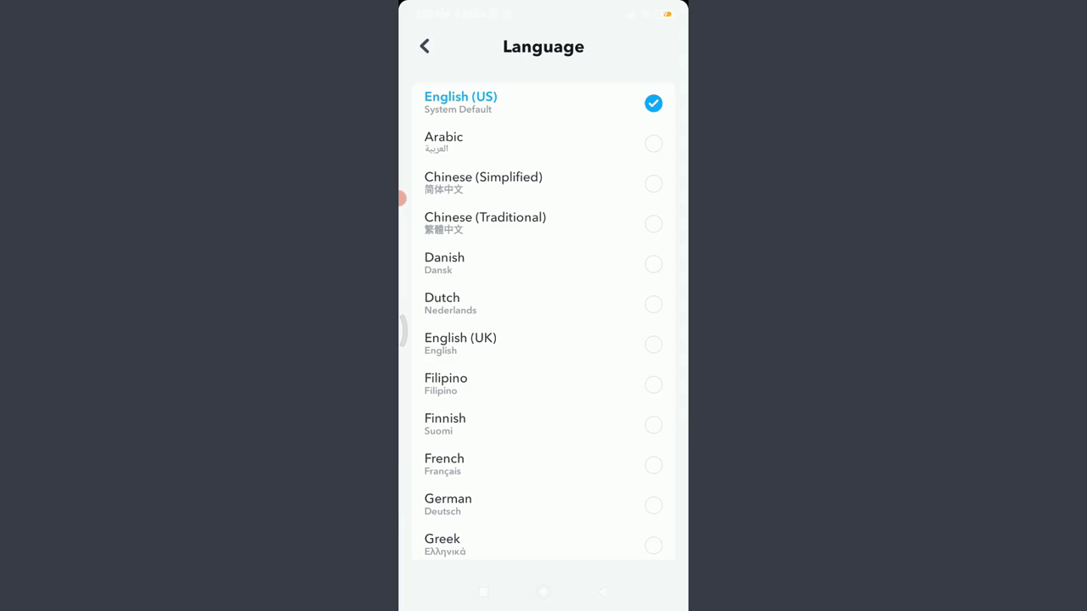
left_click(424, 45)
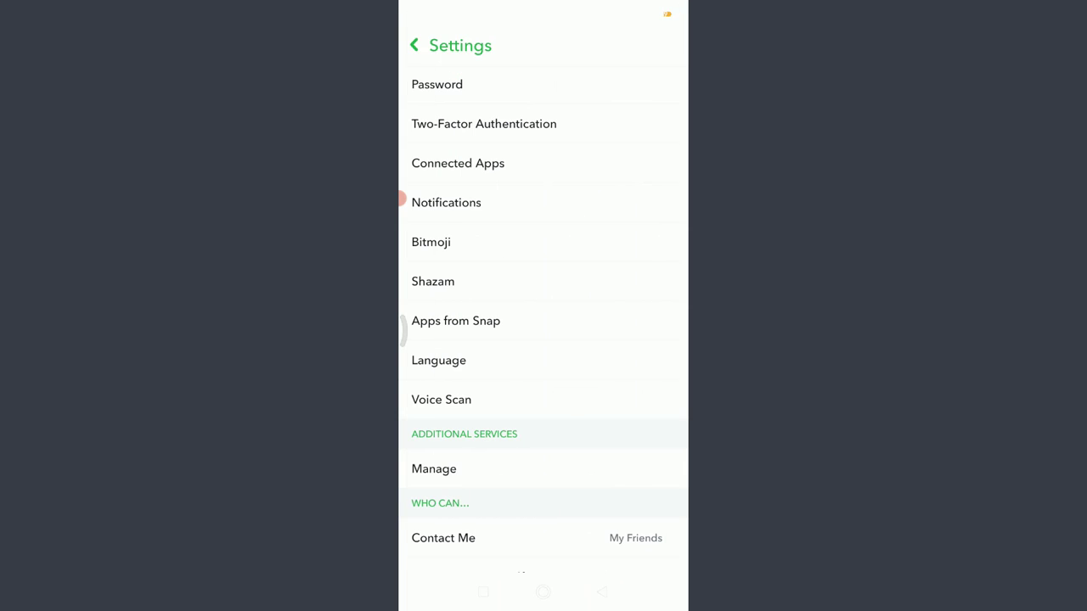
left_click(438, 360)
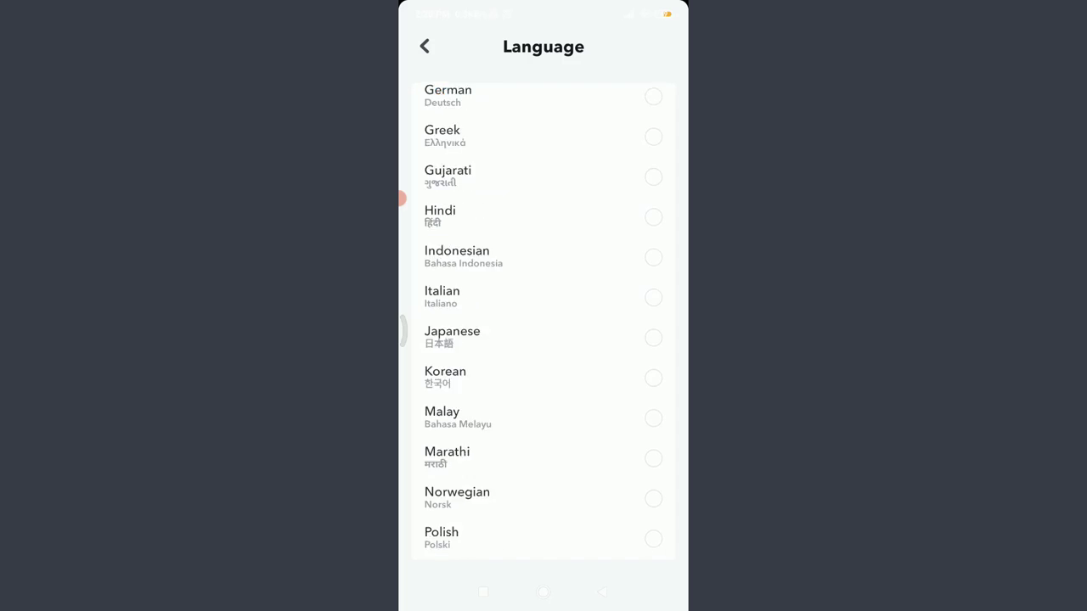
scroll("down", 3)
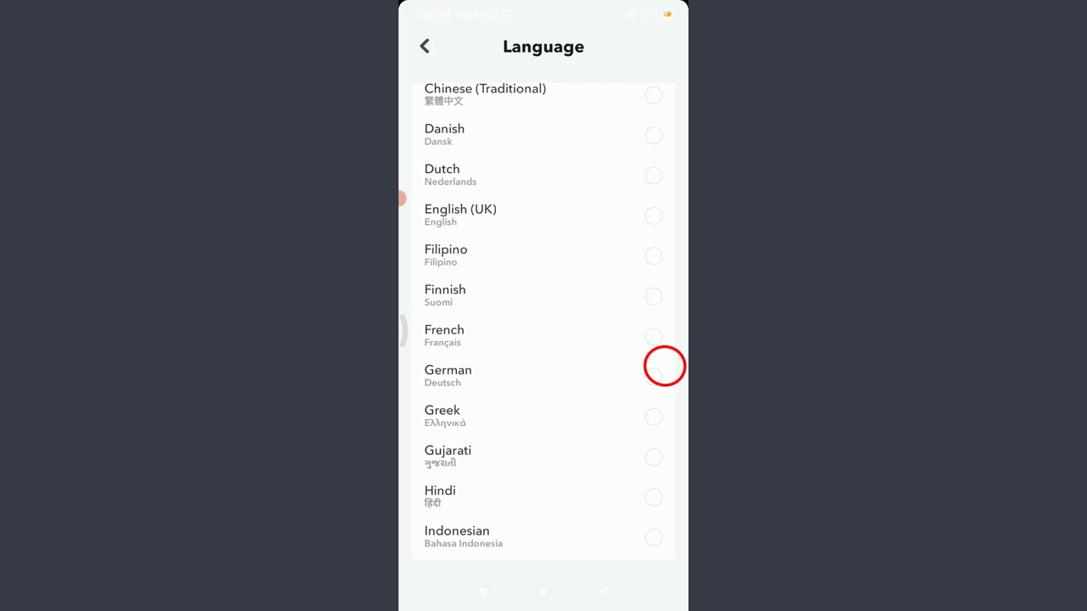
Step: Select German (Deutsch) as the app language and confirm the change
left_click(653, 376)
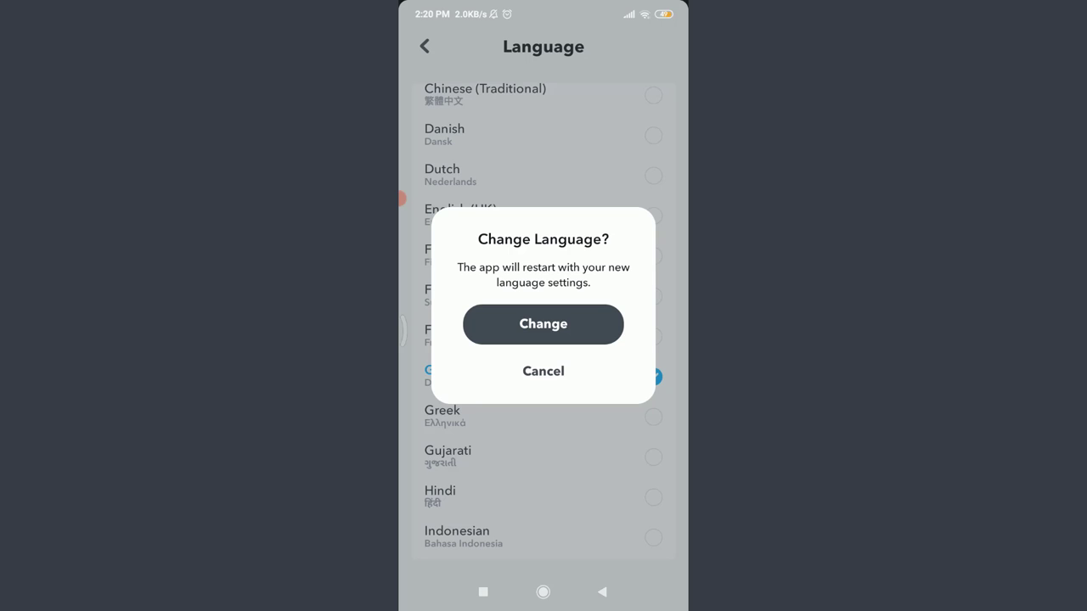
left_click(542, 324)
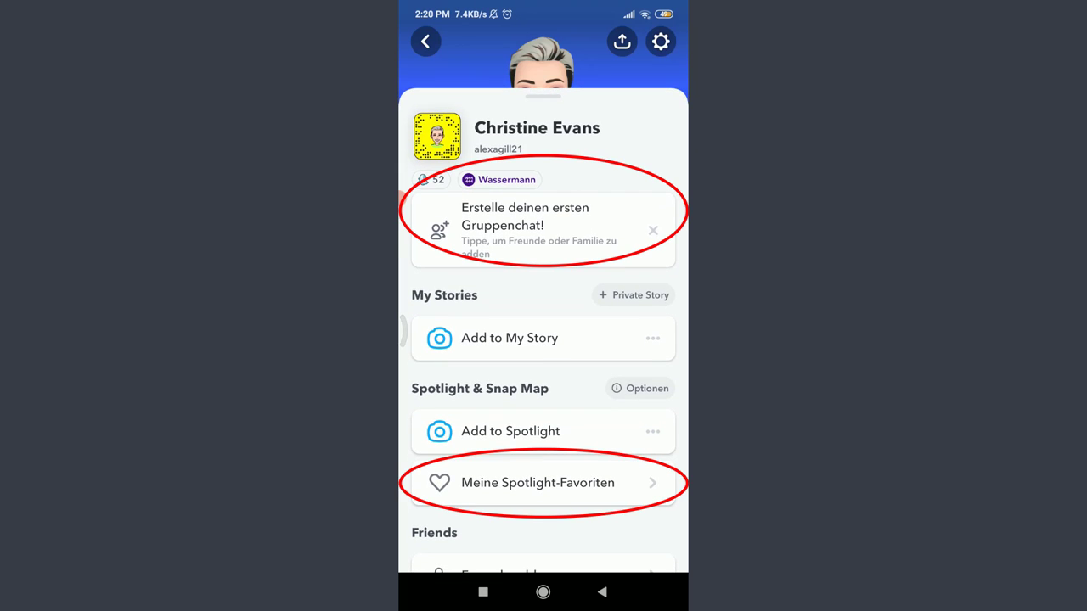
Step: Scroll the restarted profile to see German labels like "Freunde adden" and "Meine Freunde"
scroll("down", 3)
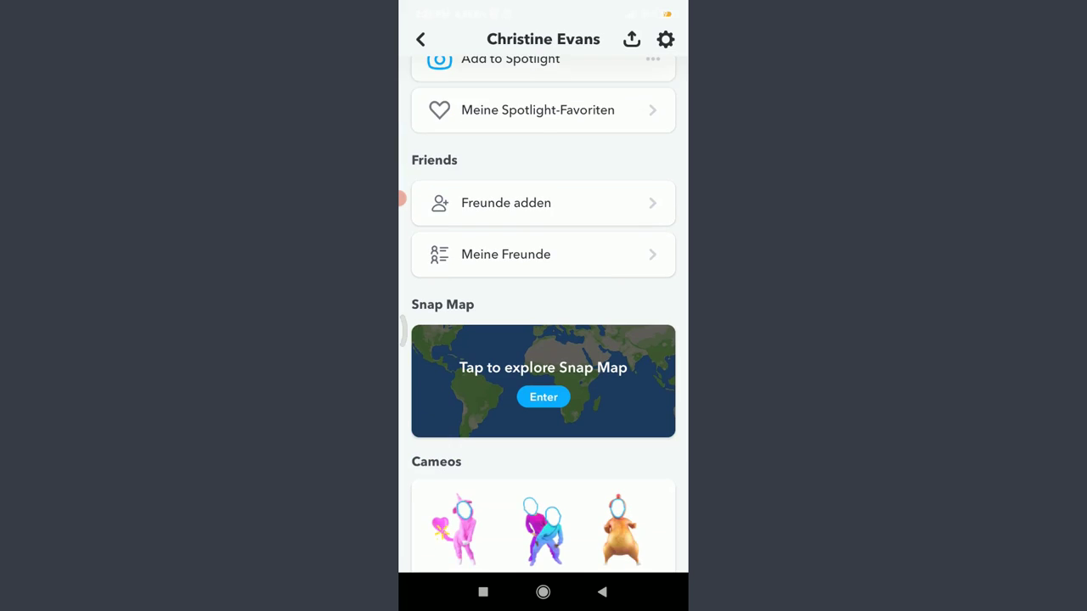